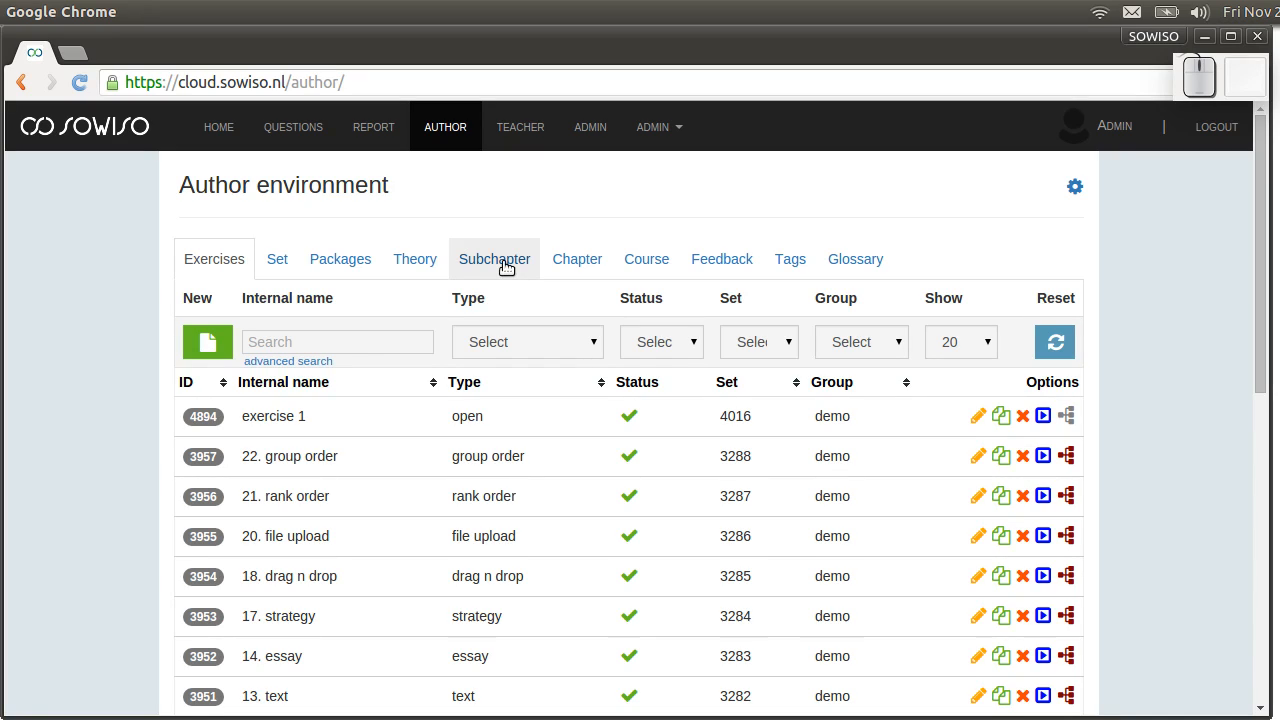
mouse_move(412, 340)
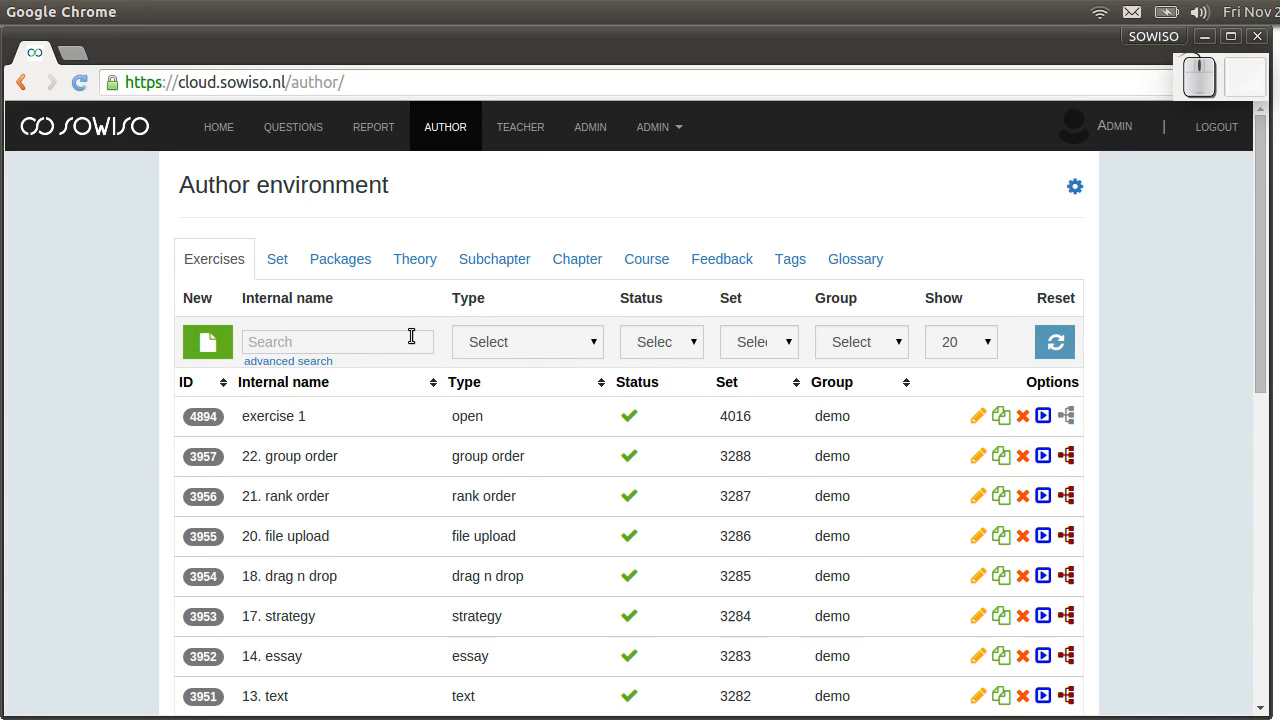
mouse_move(352, 348)
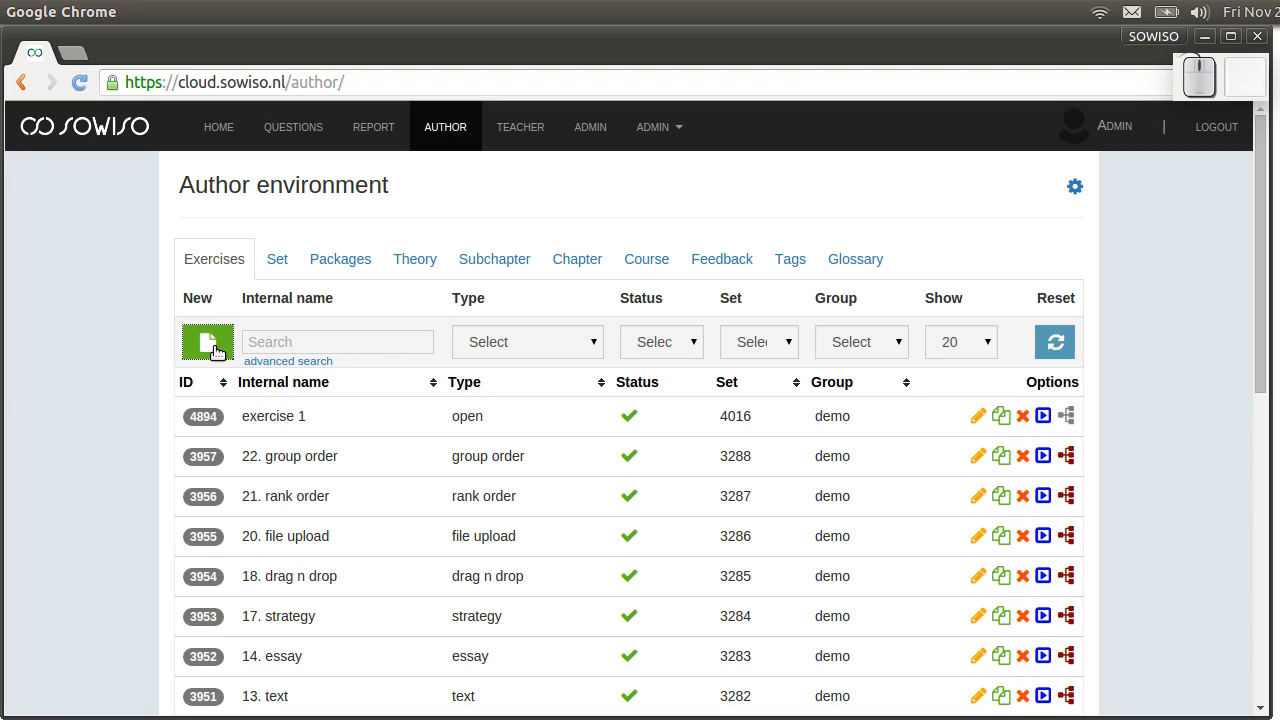
Start a new exercise and keep demo as its author group.
click(208, 340)
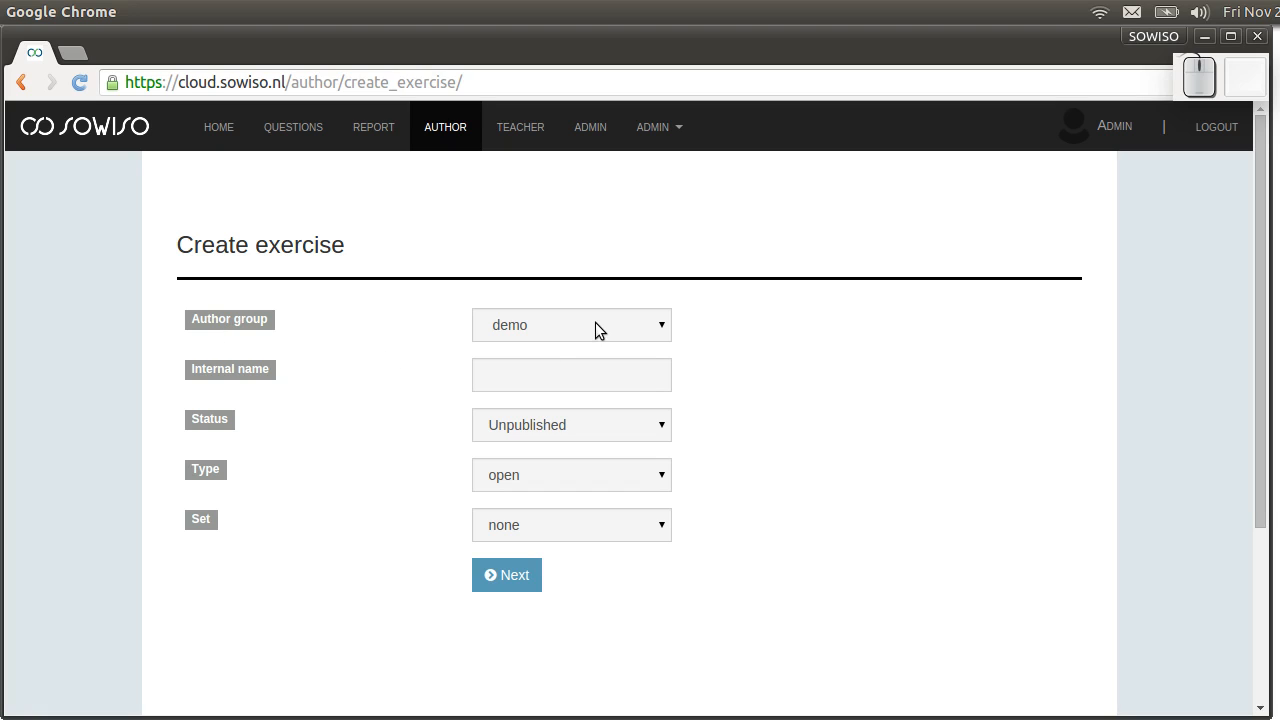
click(570, 324)
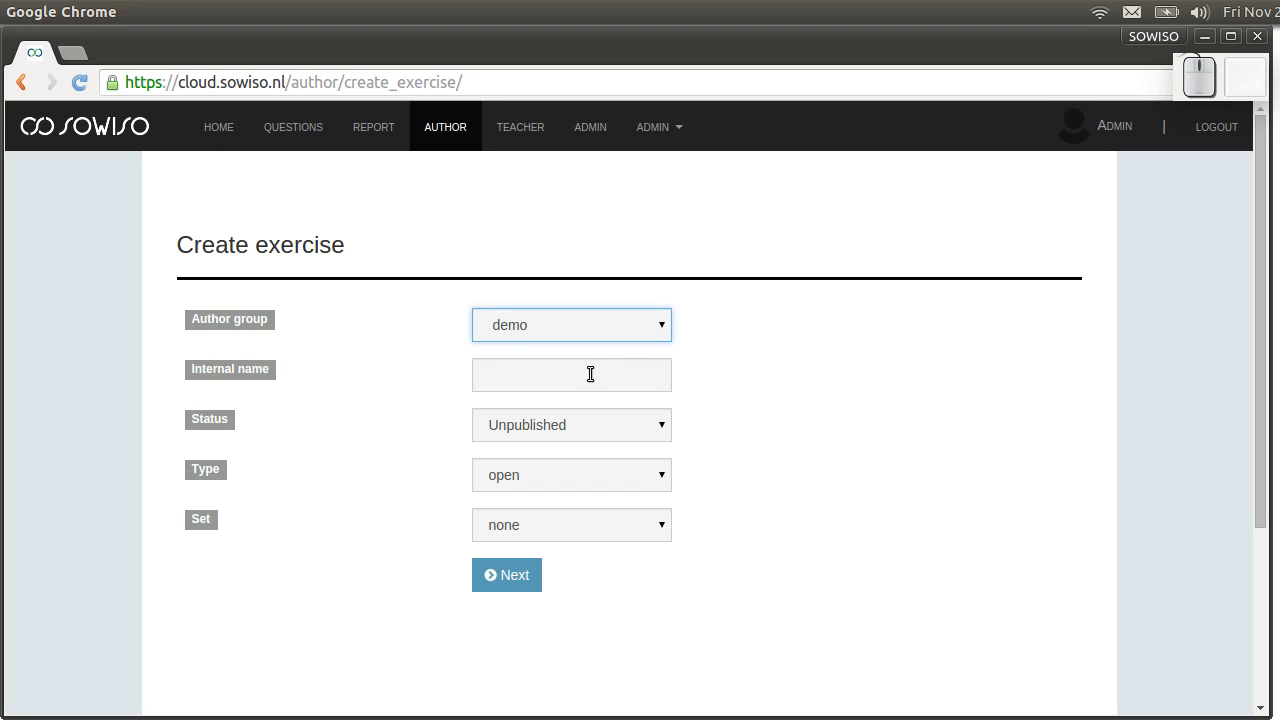
Enter 'Exercise 2' as the exercise's internal name.
click(572, 374)
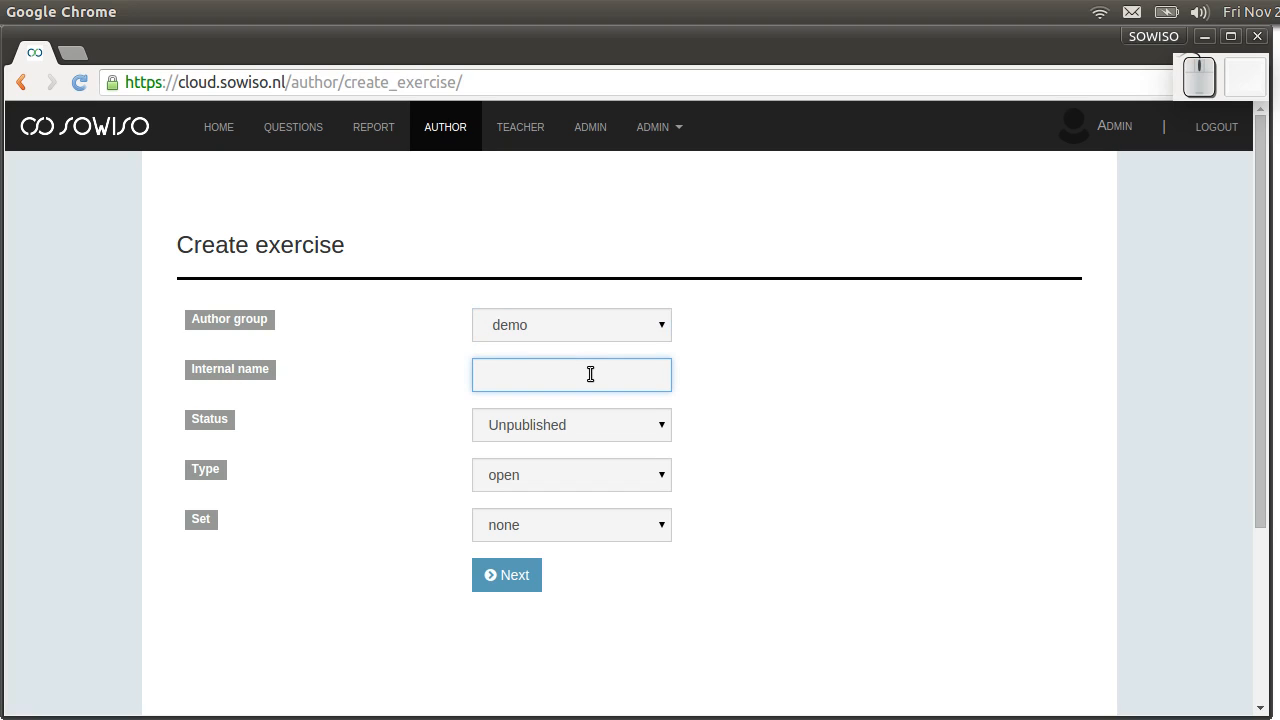
text(Exercise 2)
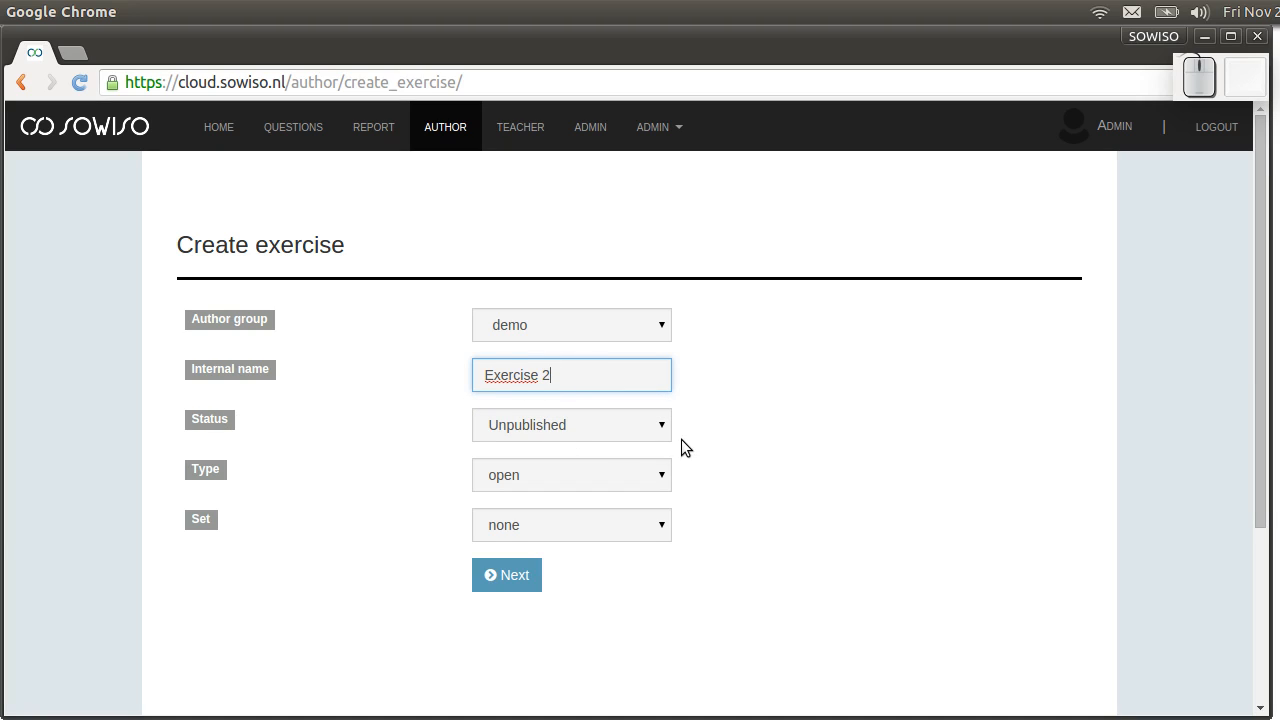
Change the exercise status from Unpublished to Published.
click(572, 424)
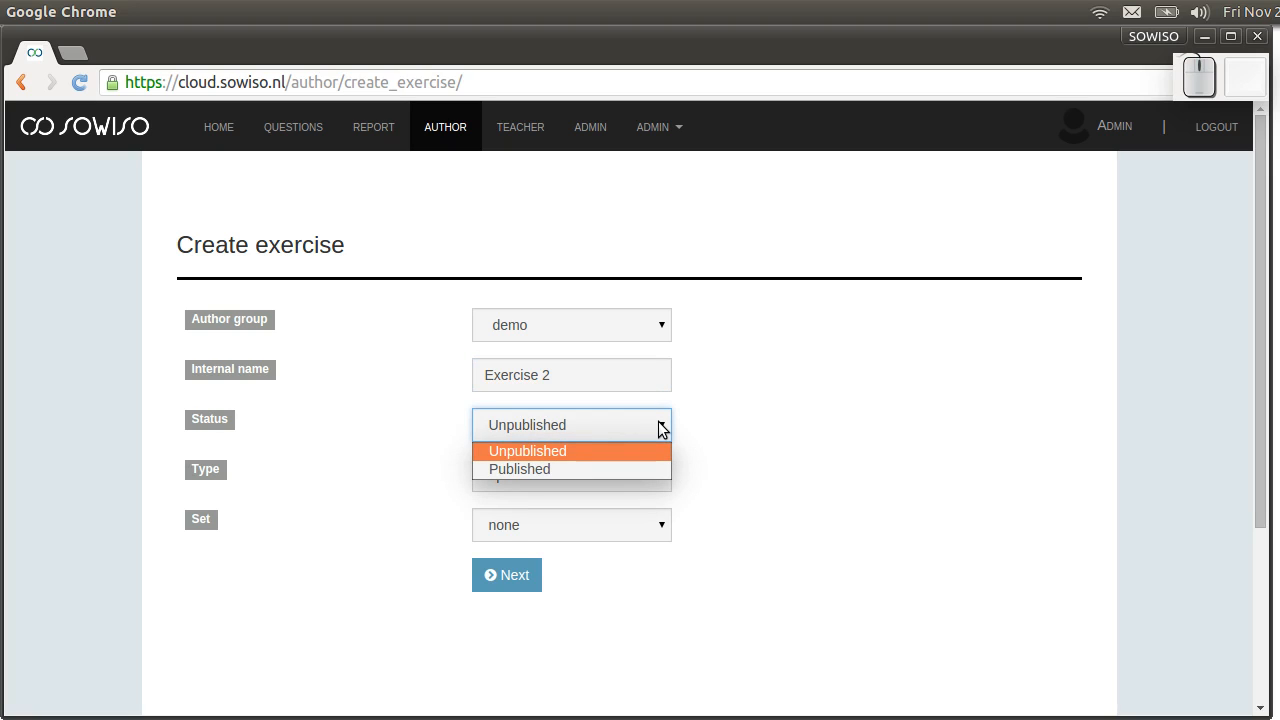
click(520, 468)
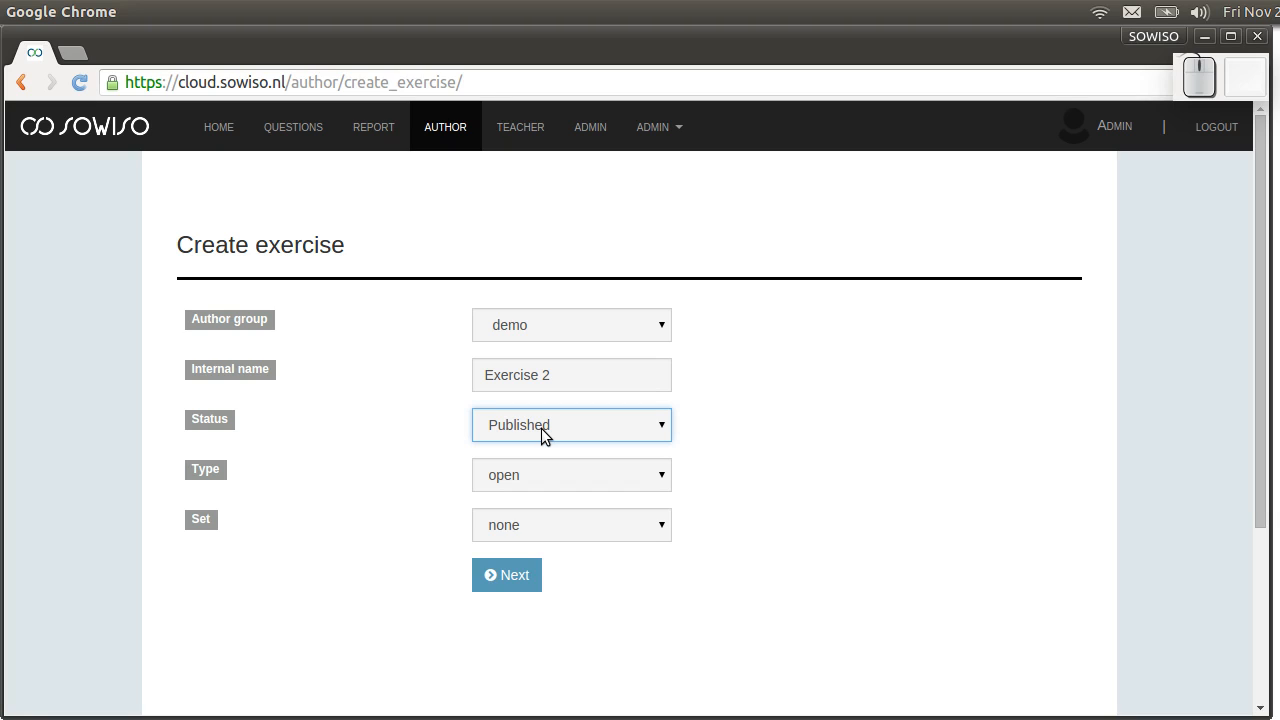
mouse_move(524, 428)
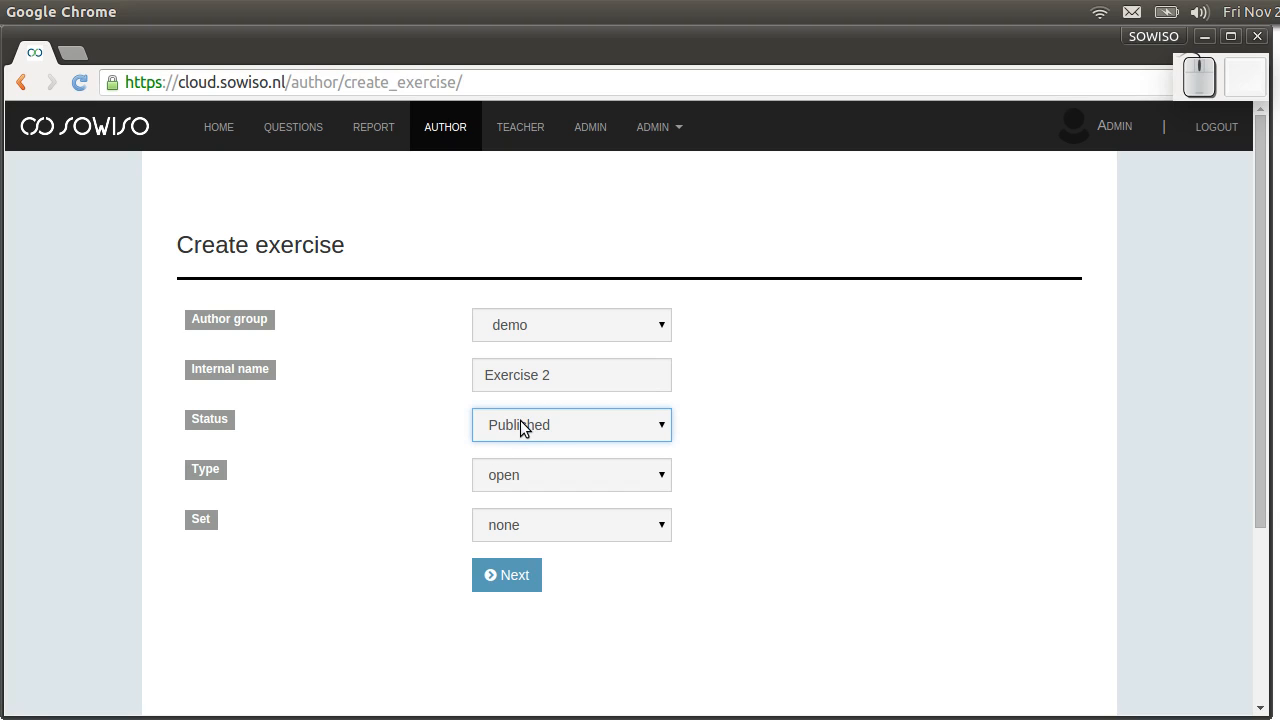
mouse_move(640, 478)
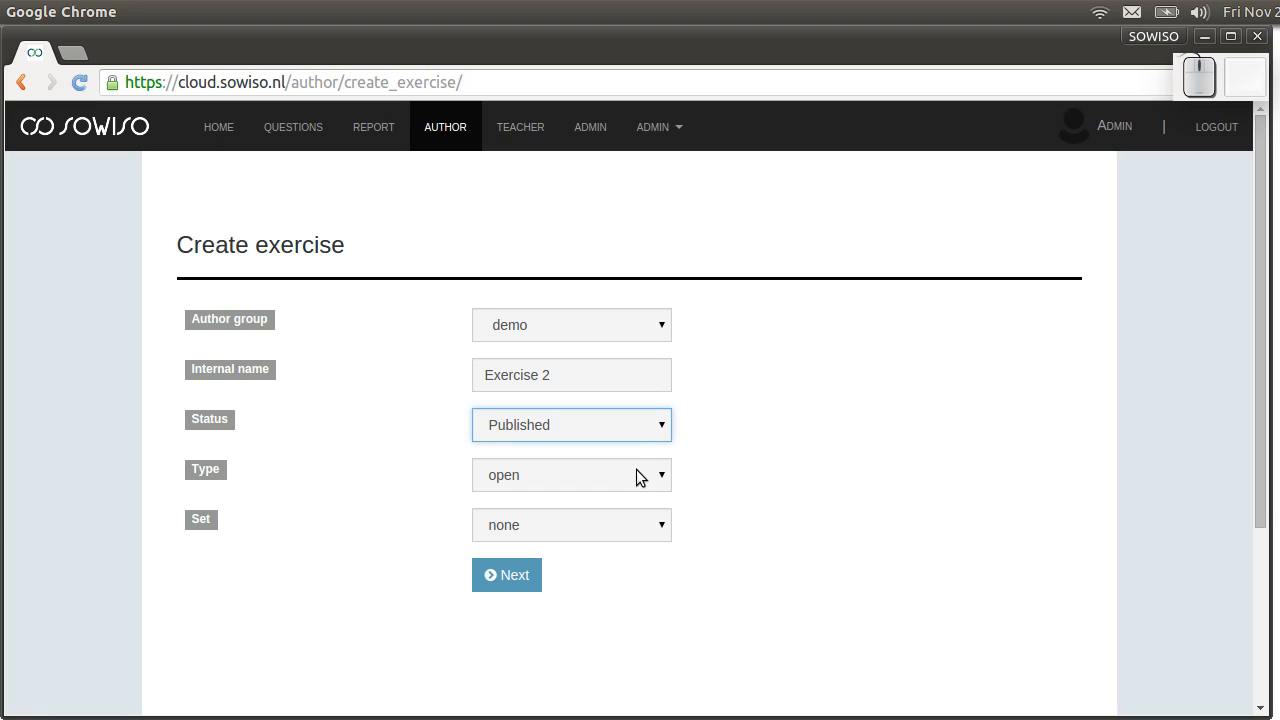
click(572, 476)
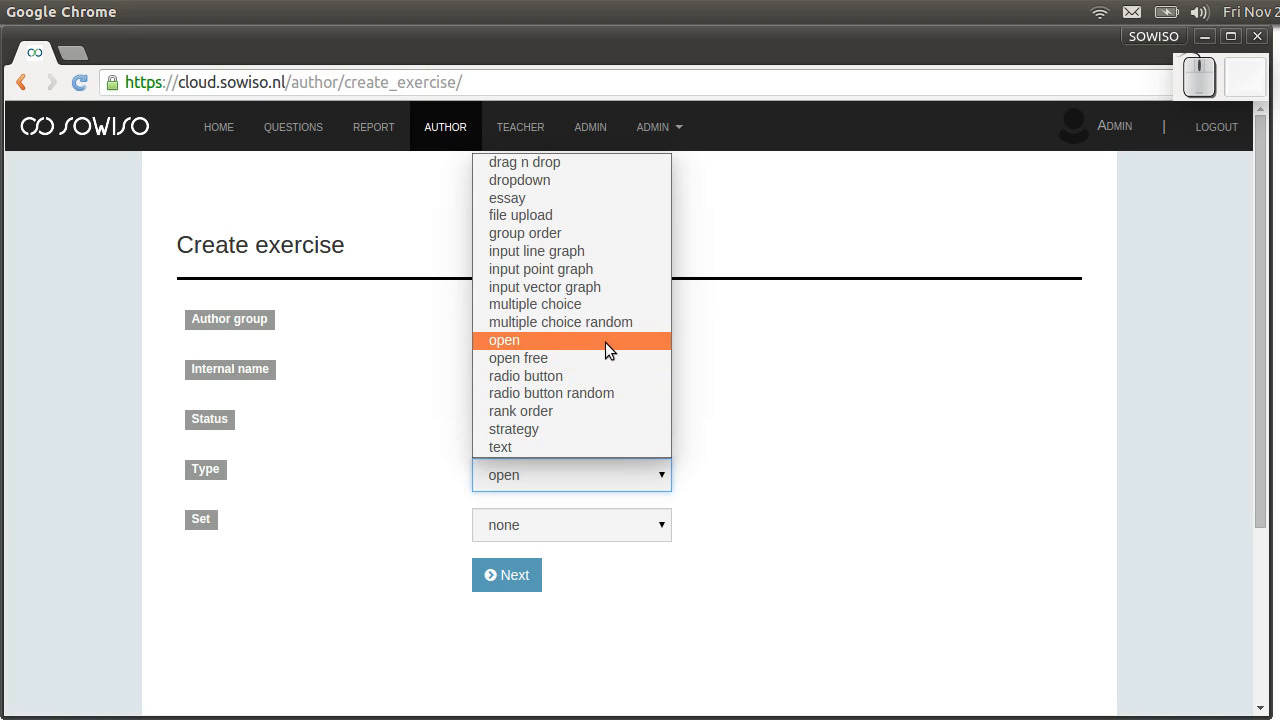
click(504, 340)
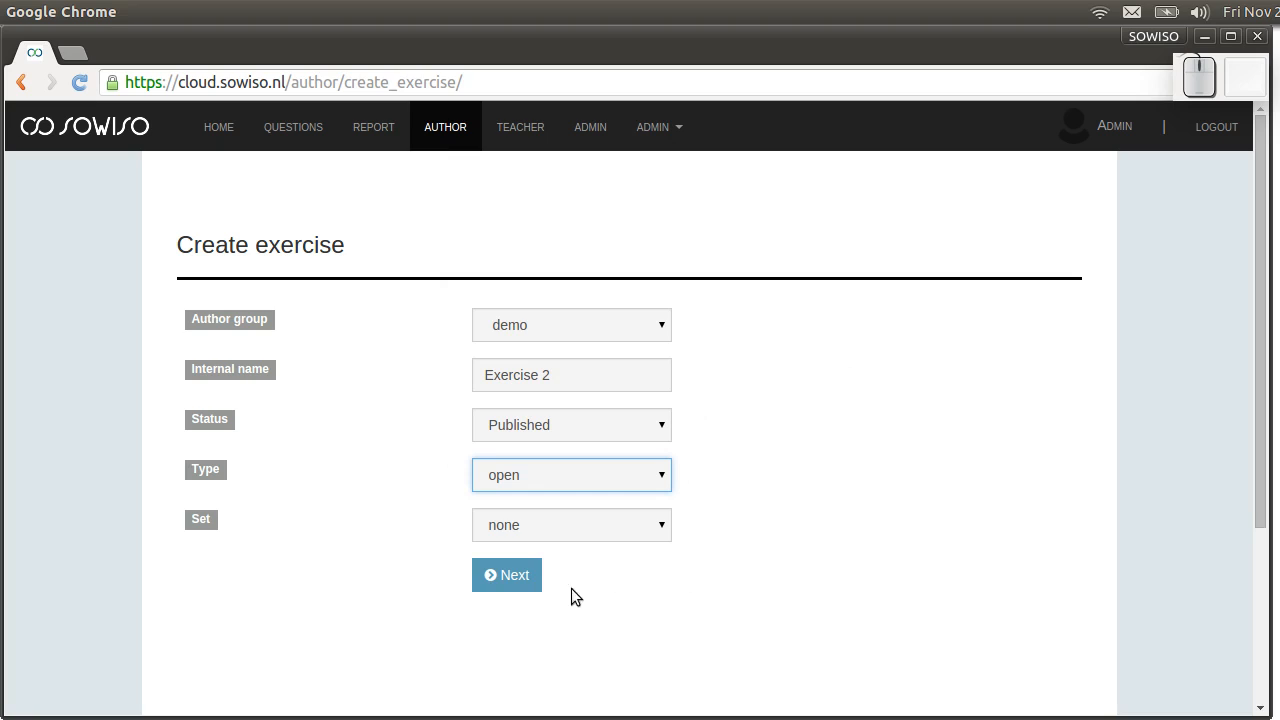
mouse_move(512, 530)
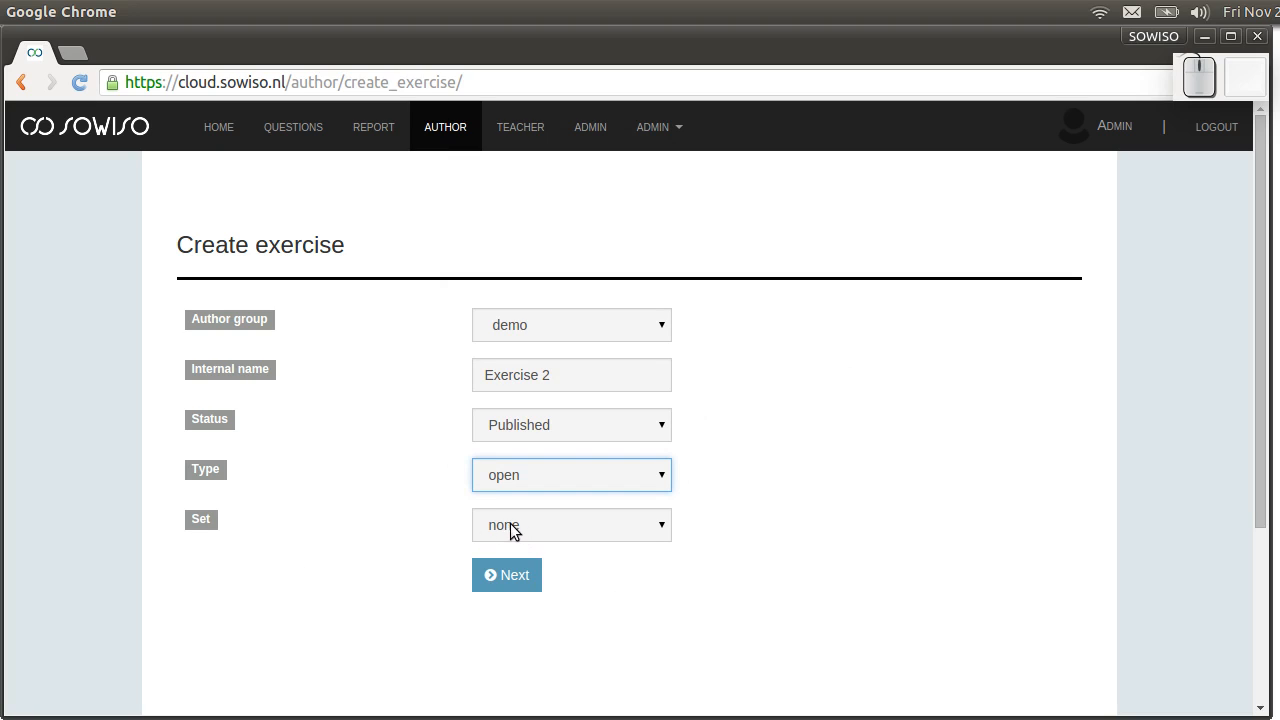
mouse_move(512, 536)
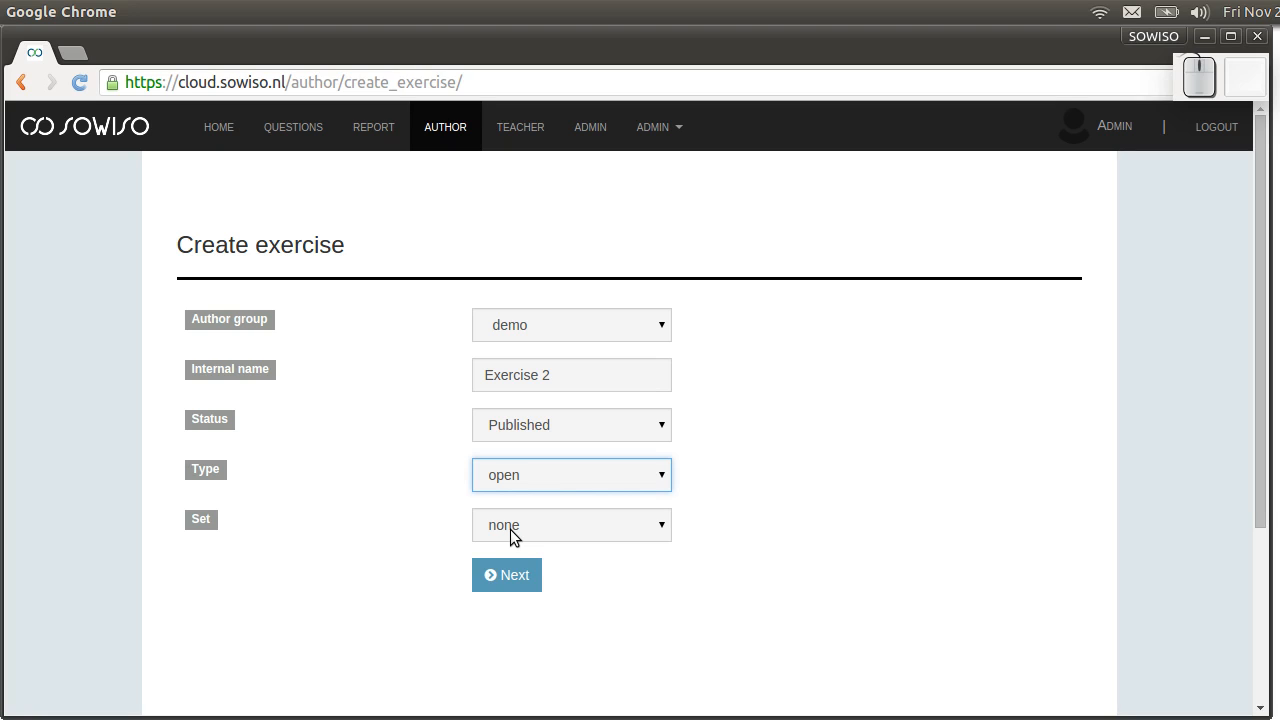
mouse_move(518, 536)
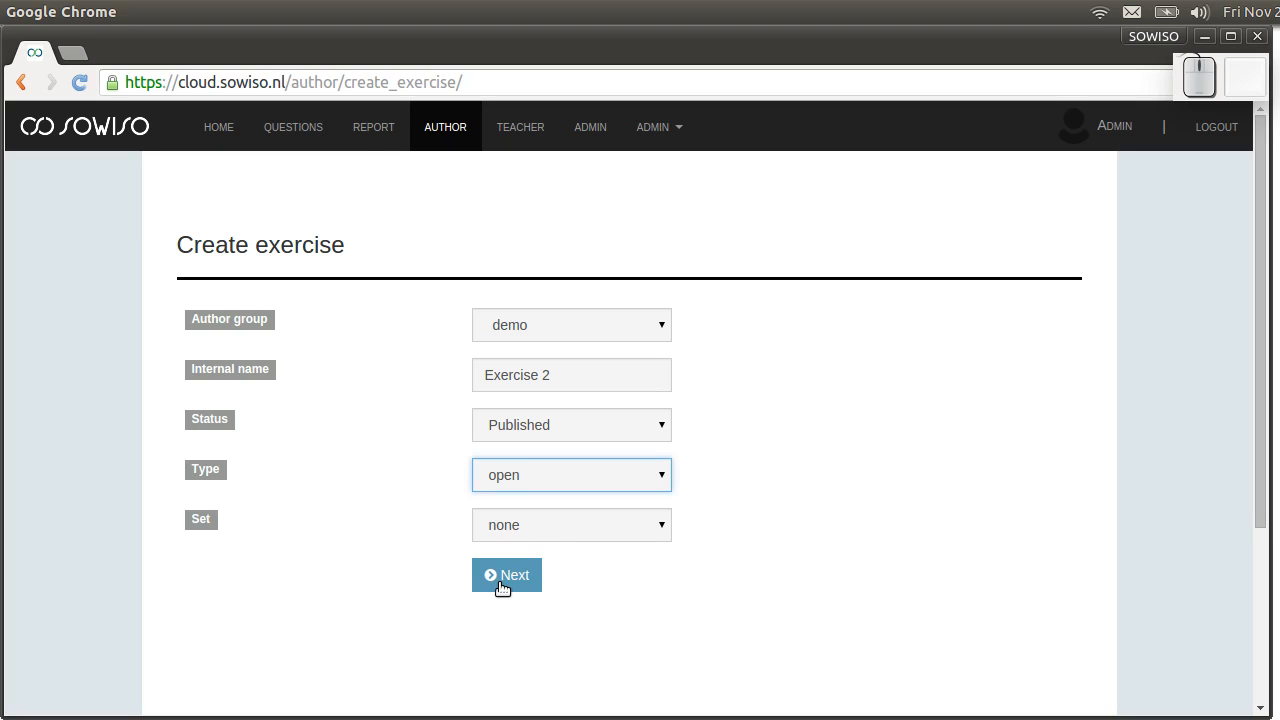
mouse_move(504, 580)
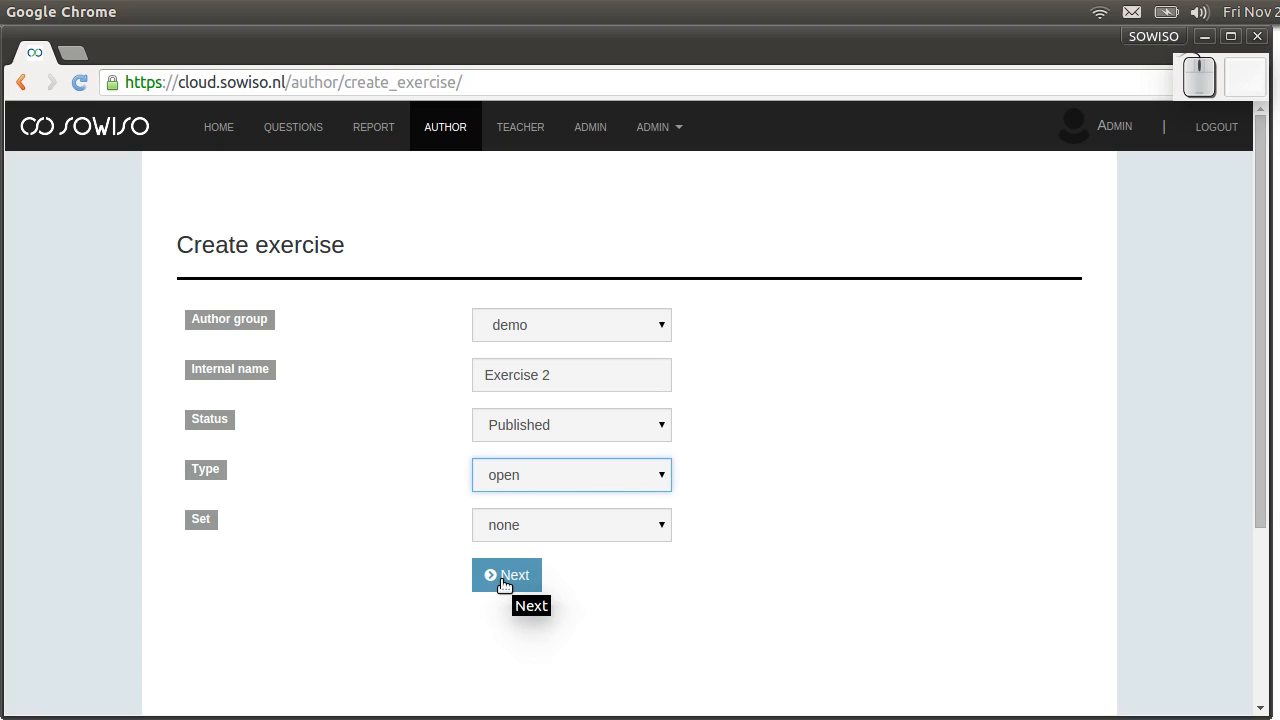